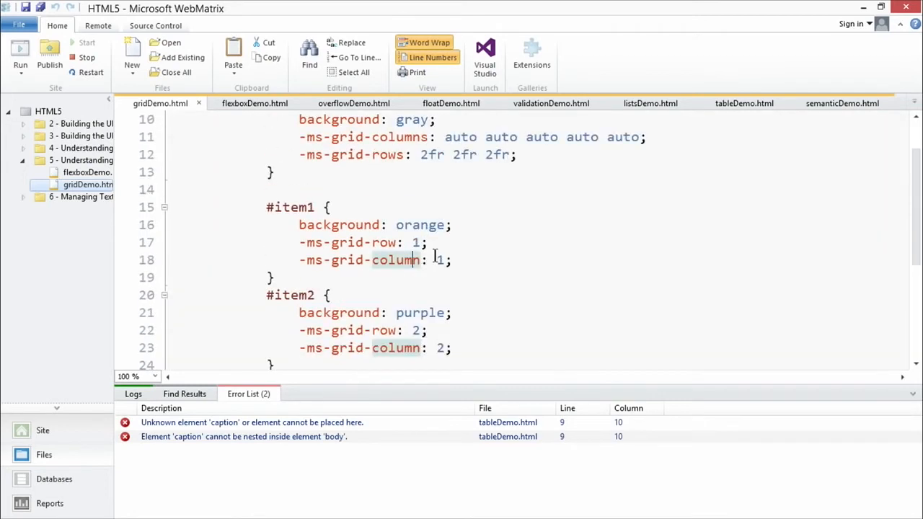
Select item1's grid-column value on line 18 of gridDemo.html
double_click(420, 224)
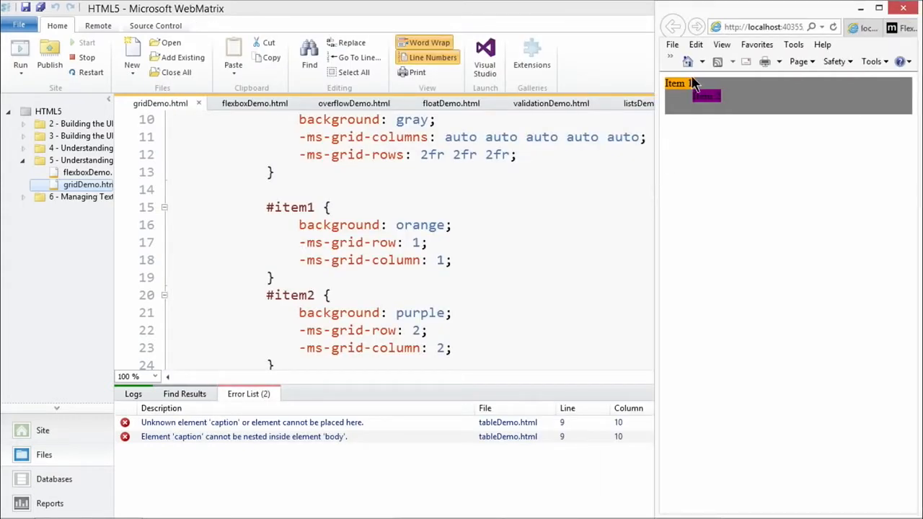
mouse_move(611, 216)
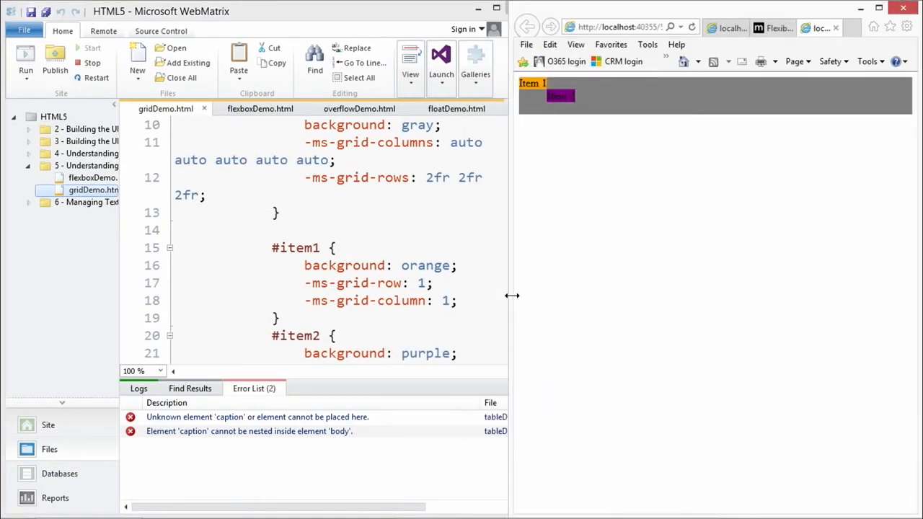
Scroll through gridDemo.html's item styles and markup beside the rendered grid page
scroll(down, 3)
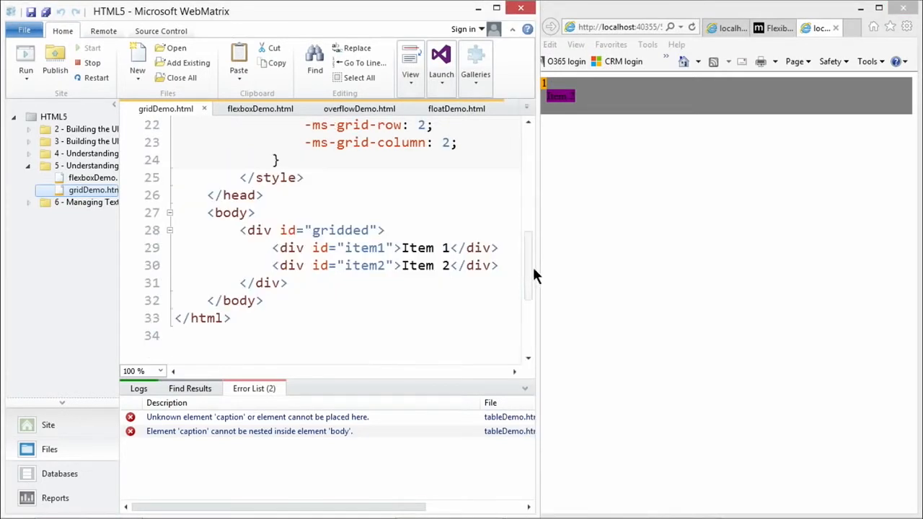
scroll(up, 3)
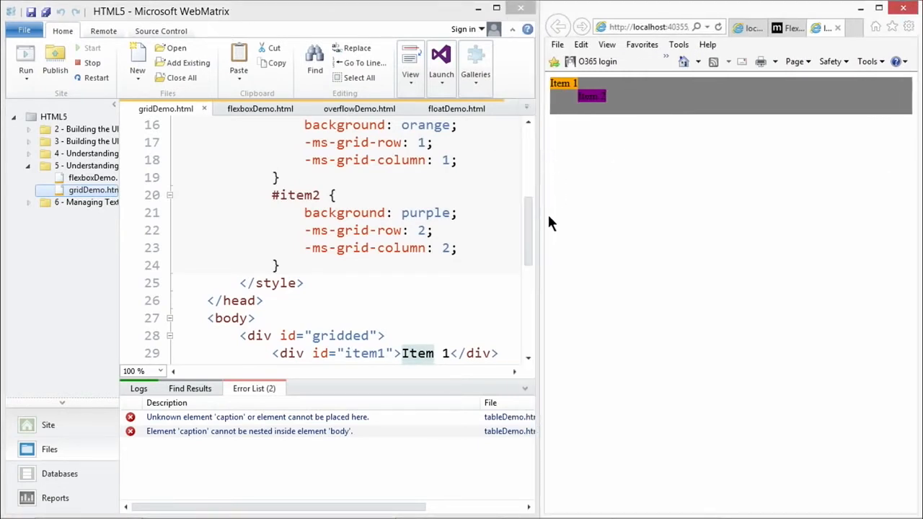
mouse_move(534, 253)
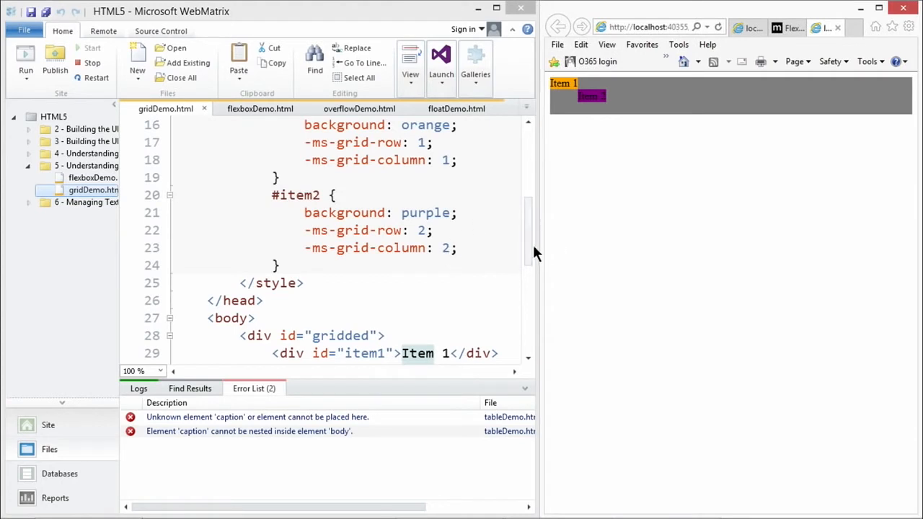
scroll(up, 3)
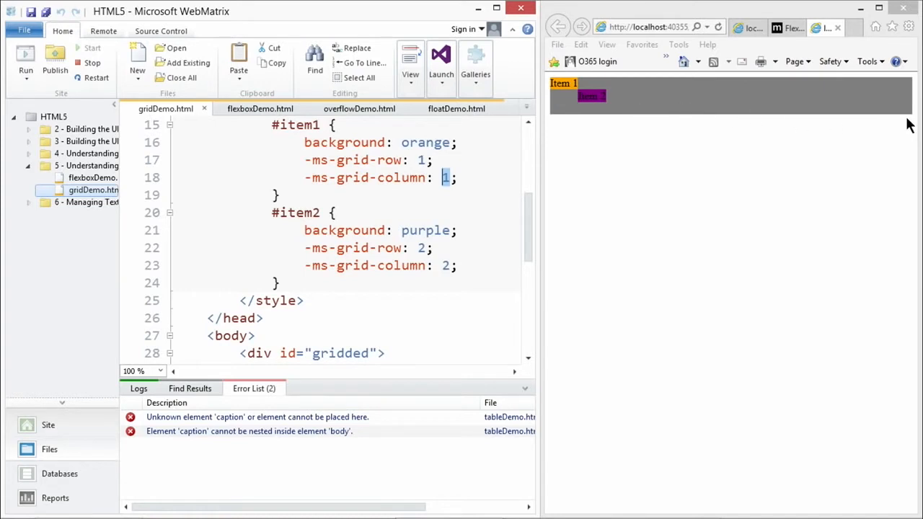
scroll(up, 3)
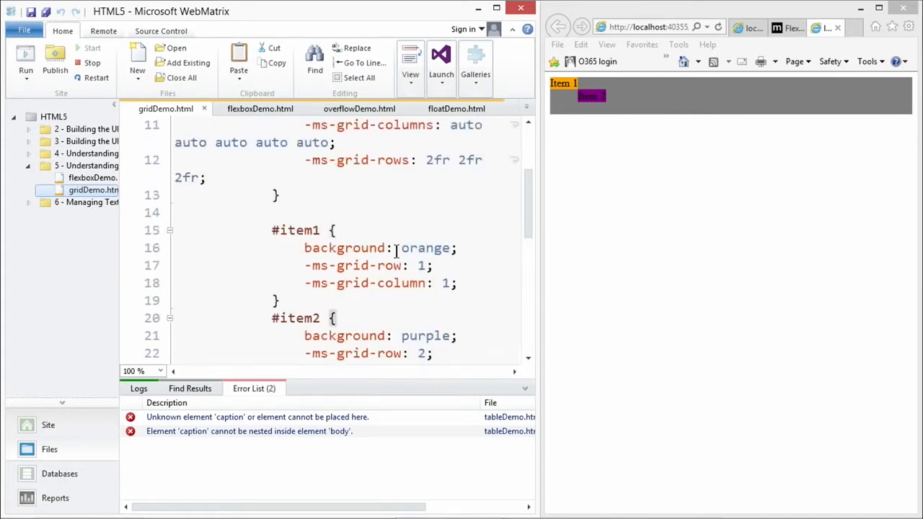
Scroll up and select the first 2fr value in -ms-grid-rows for editing
scroll(up, 3)
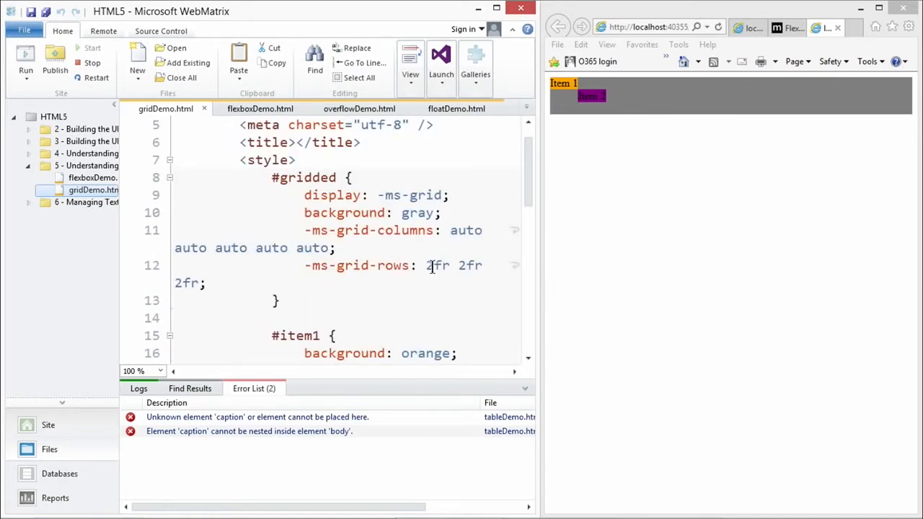
double_click(435, 266)
text(10)
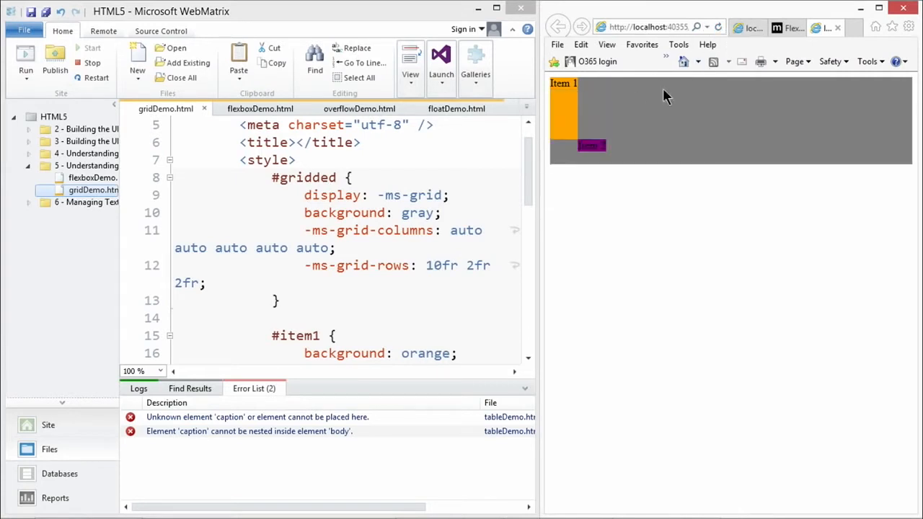
mouse_move(568, 107)
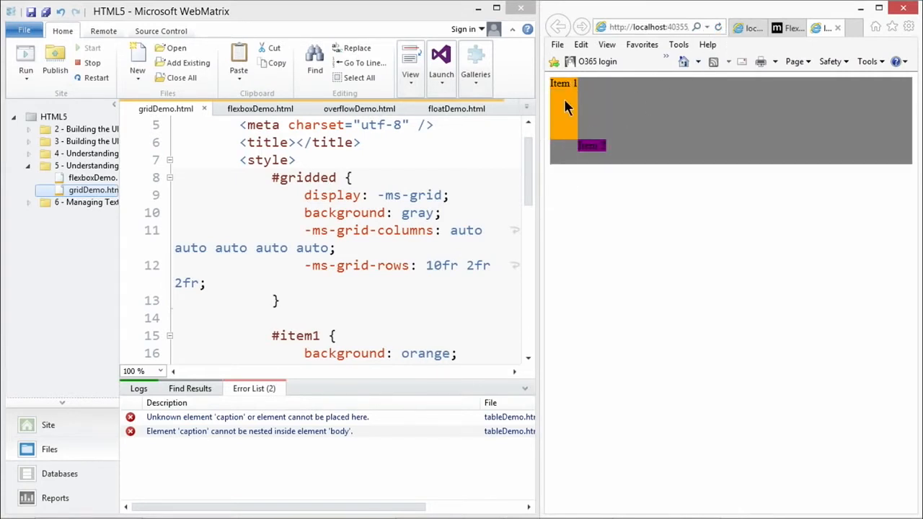
mouse_move(572, 129)
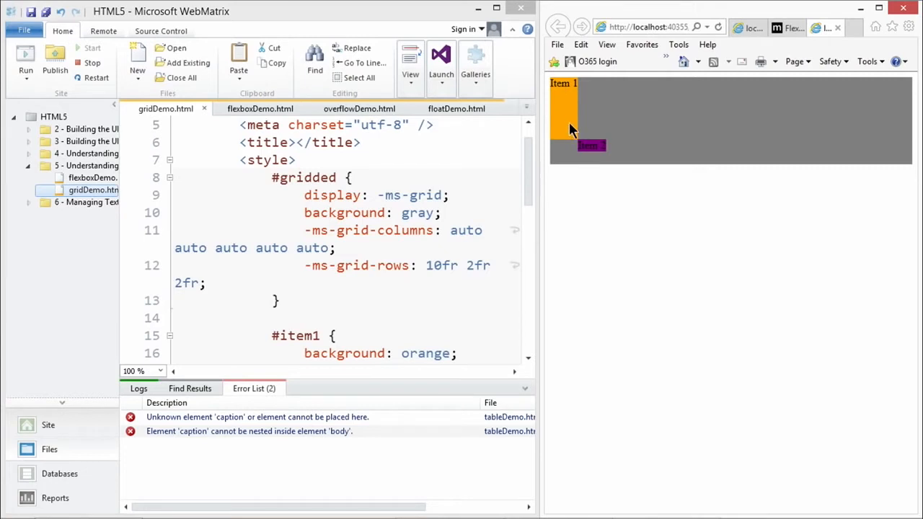
mouse_move(403, 289)
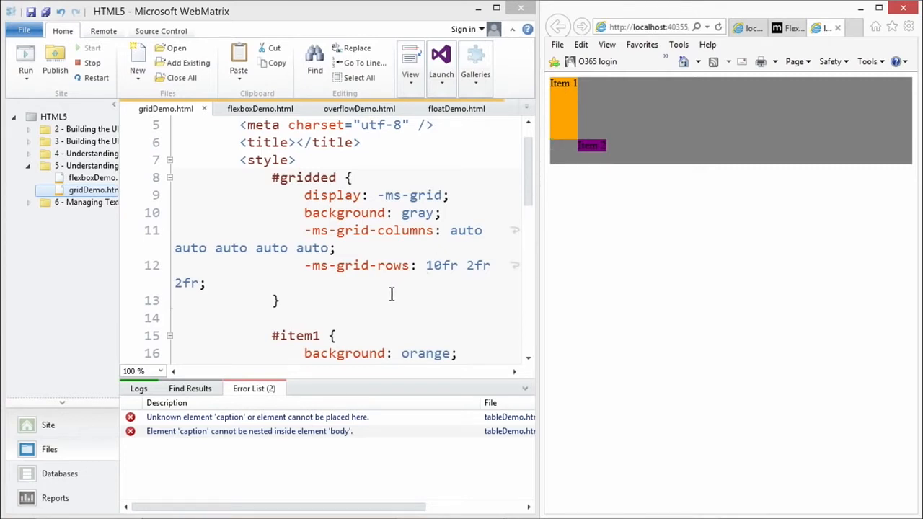
mouse_move(717, 260)
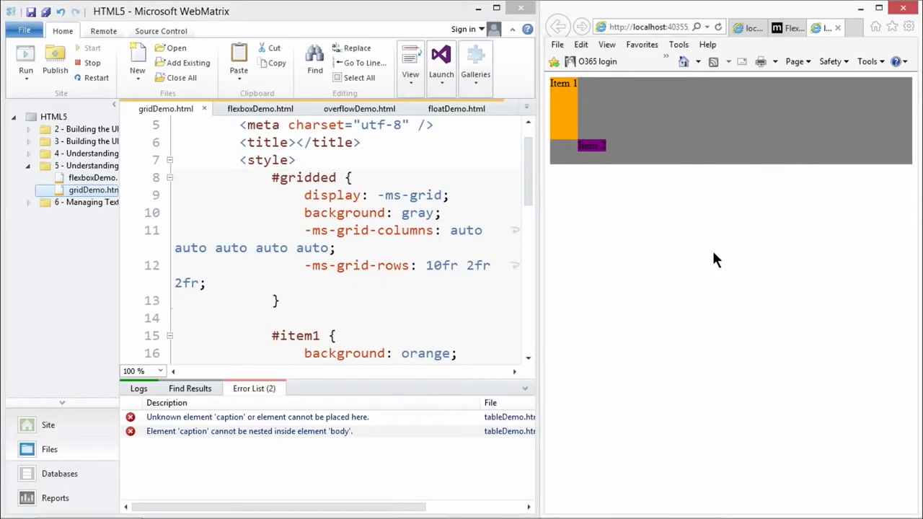
mouse_move(711, 261)
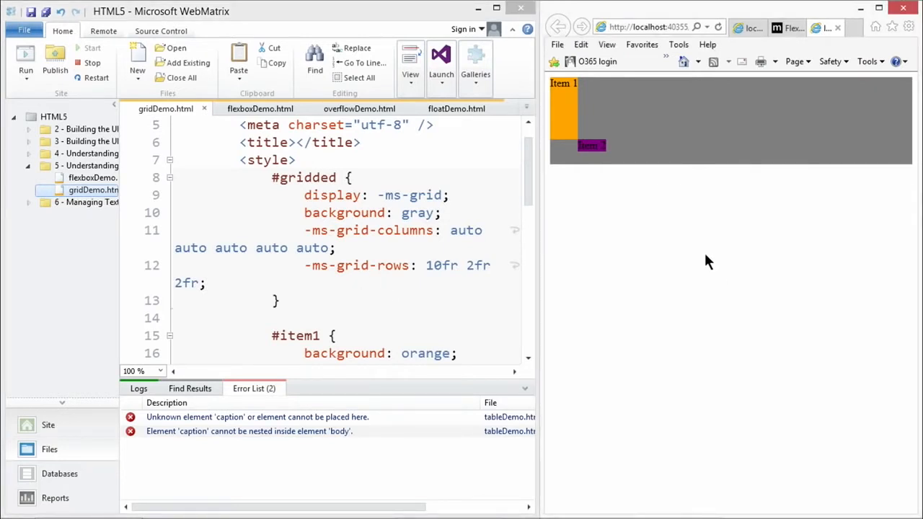
mouse_move(698, 236)
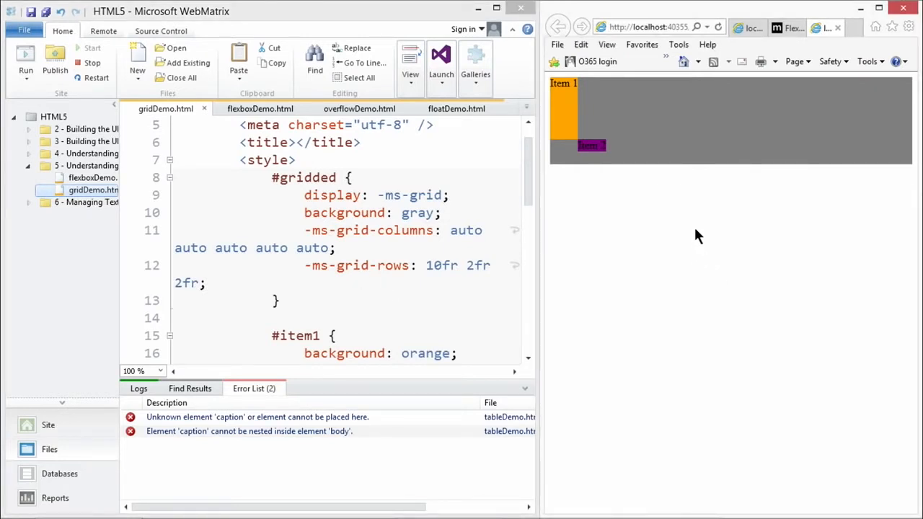
mouse_move(465, 13)
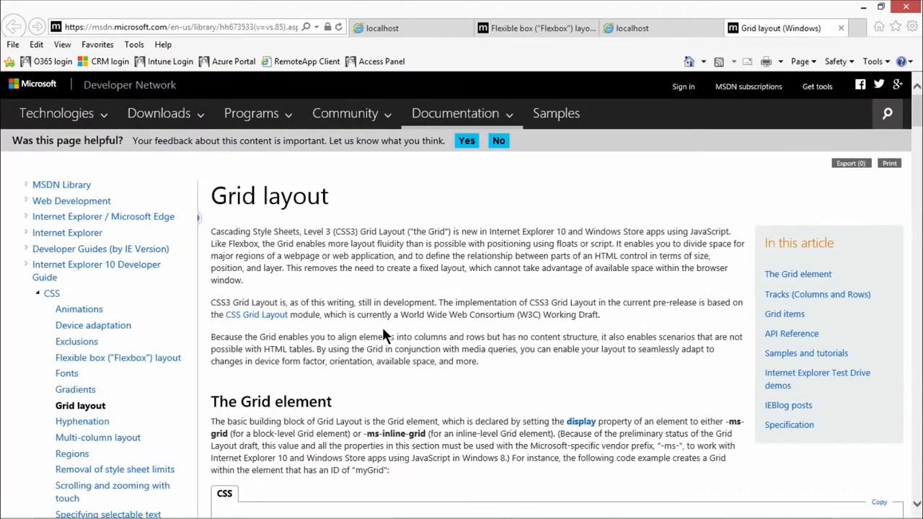
Scroll the MSDN Grid layout article to the #myGrid CSS code block and select it
scroll(down, 3)
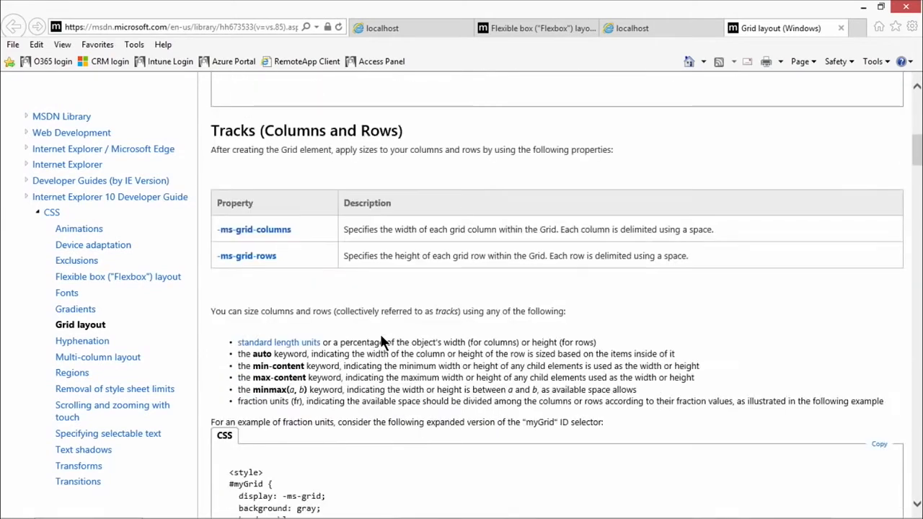
scroll(down, 3)
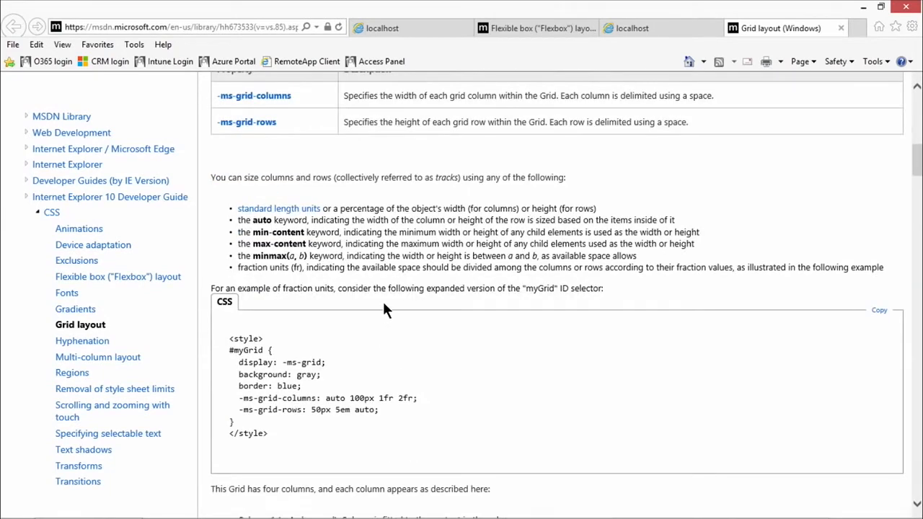
scroll(up, 3)
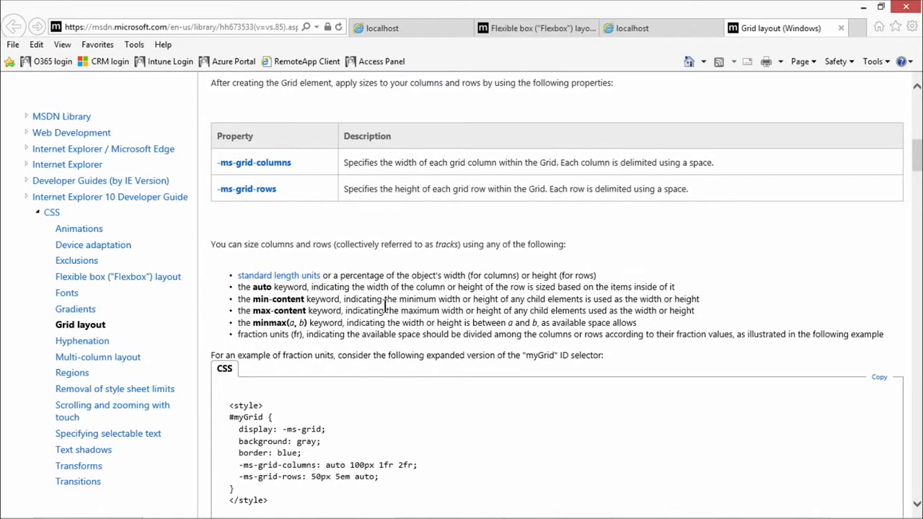
mouse_move(51, 212)
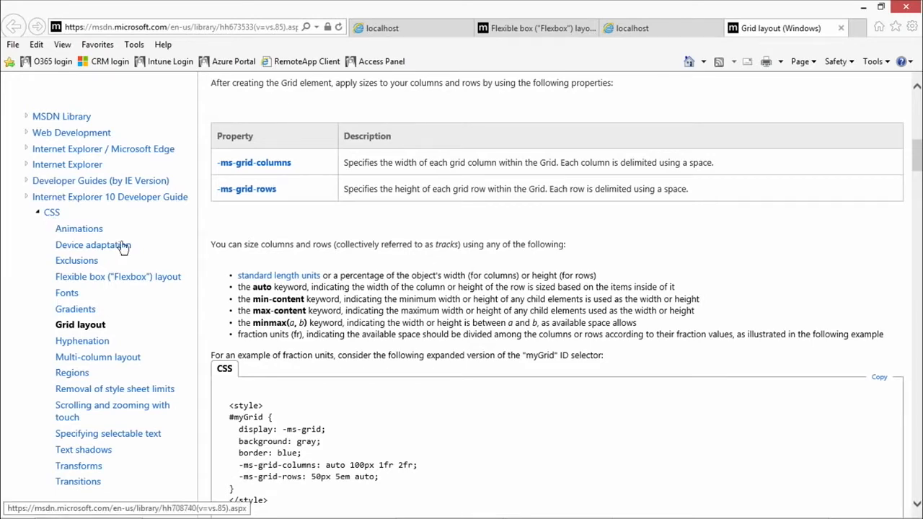
mouse_move(340, 299)
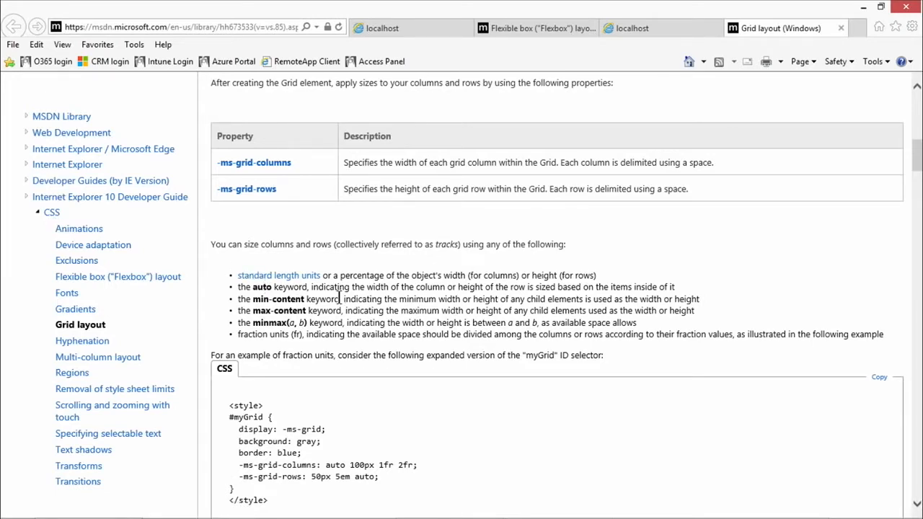
scroll(down, 3)
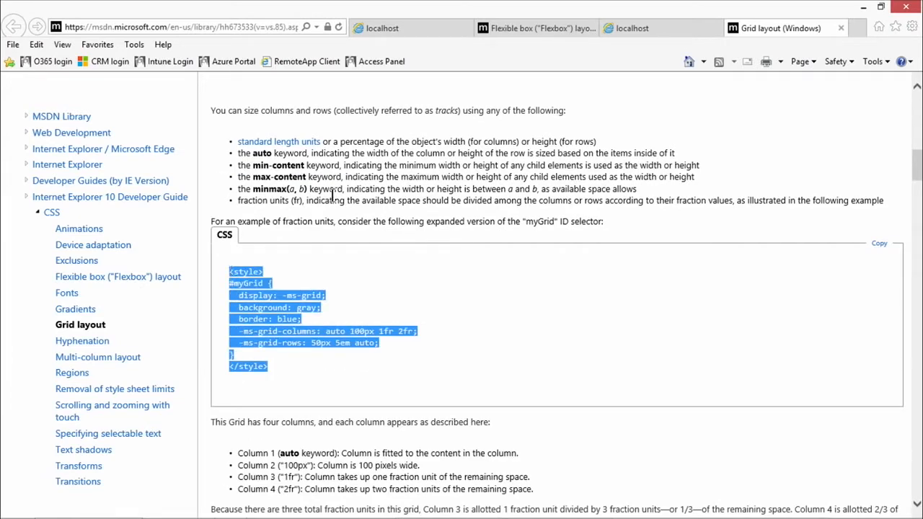
click(363, 206)
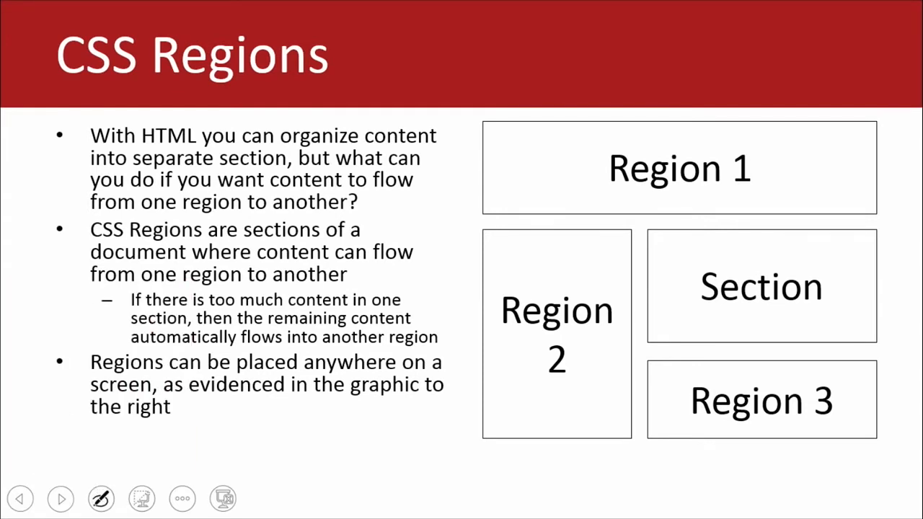
Draw yellow ink lines across Region 1 that continue down into Region 2
click(101, 499)
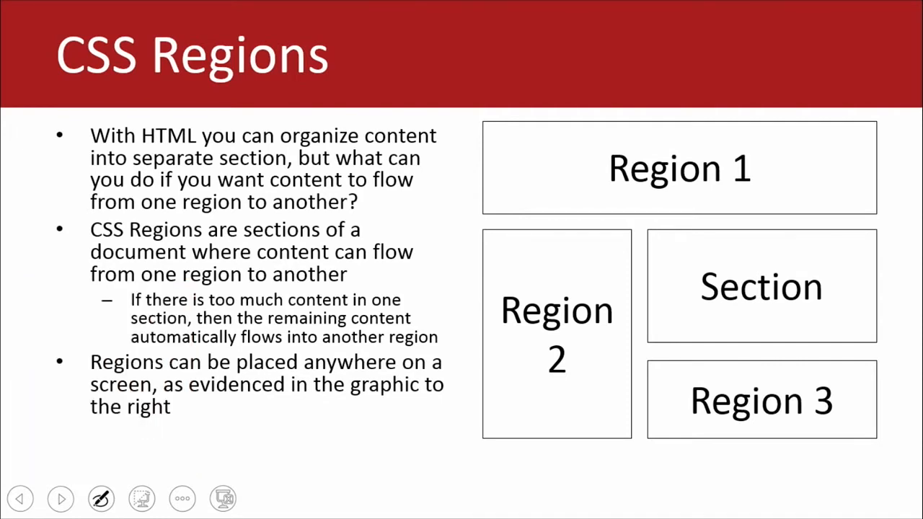
drag(498, 205, 527, 202)
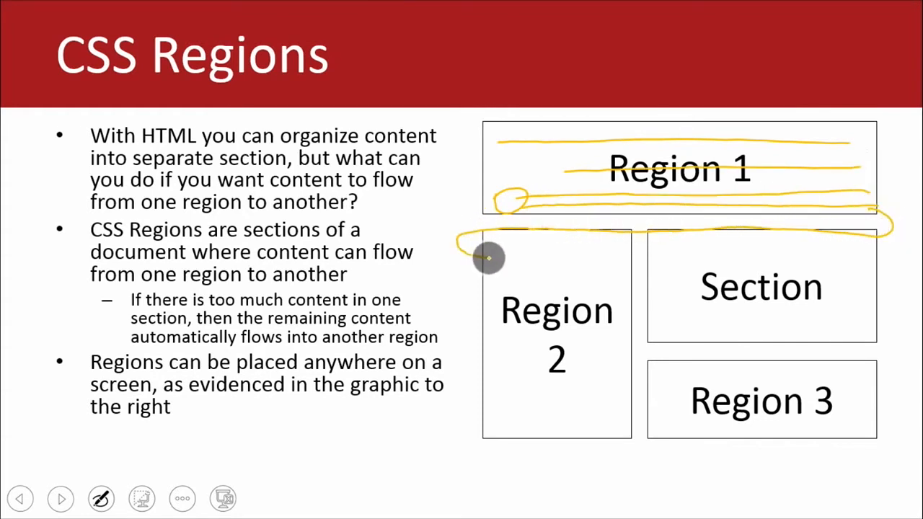
drag(490, 256, 613, 368)
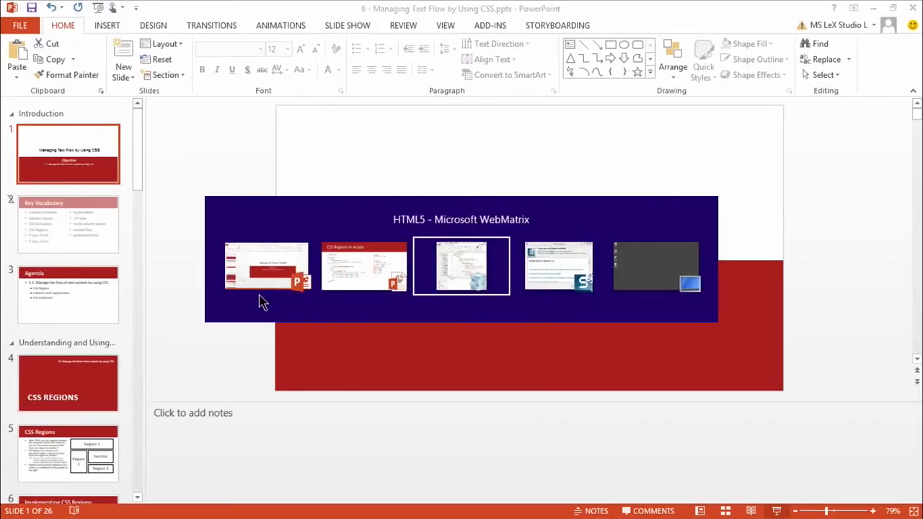
Bring WebMatrix forward and highlight the flow styles and the four divs' region class values
click(461, 266)
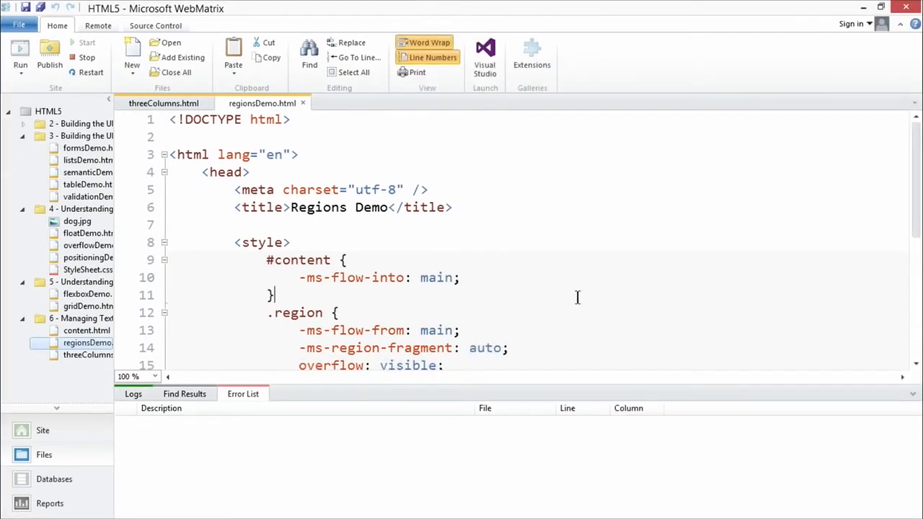
click(462, 277)
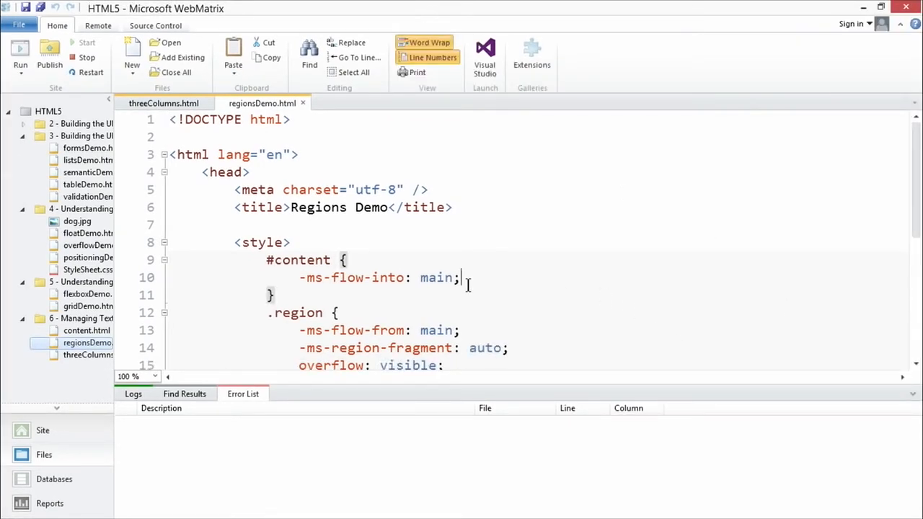
scroll(down, 3)
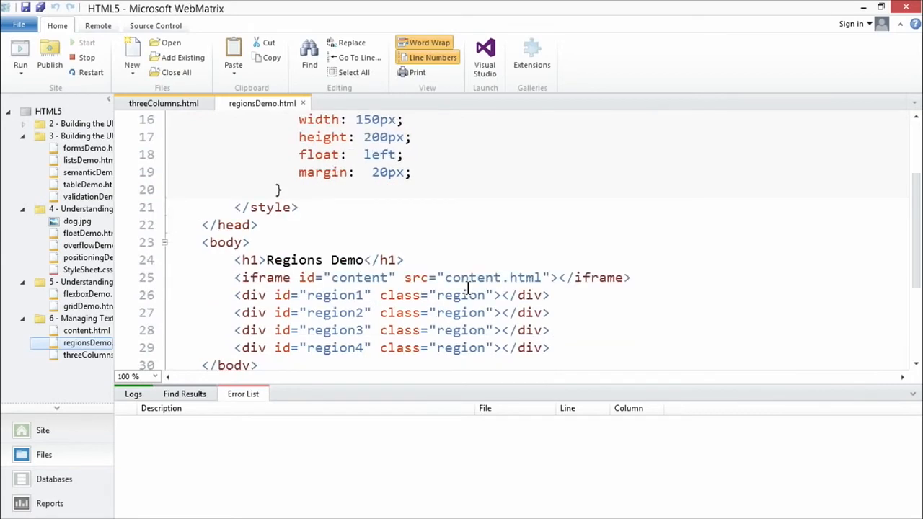
scroll(down, 3)
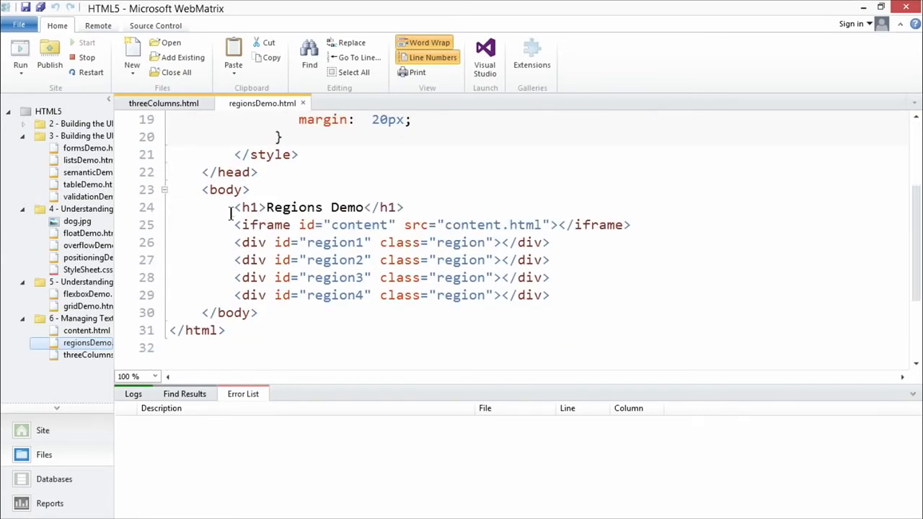
drag(234, 224, 549, 295)
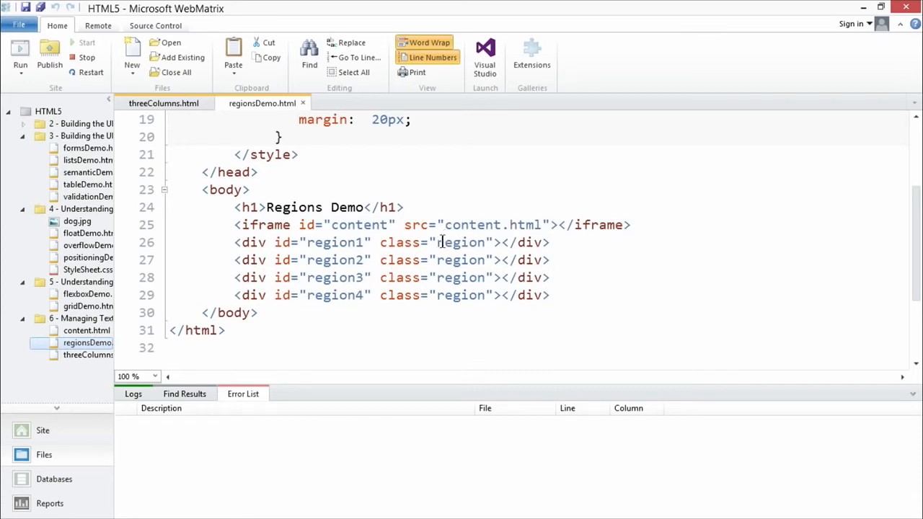
drag(439, 242, 476, 295)
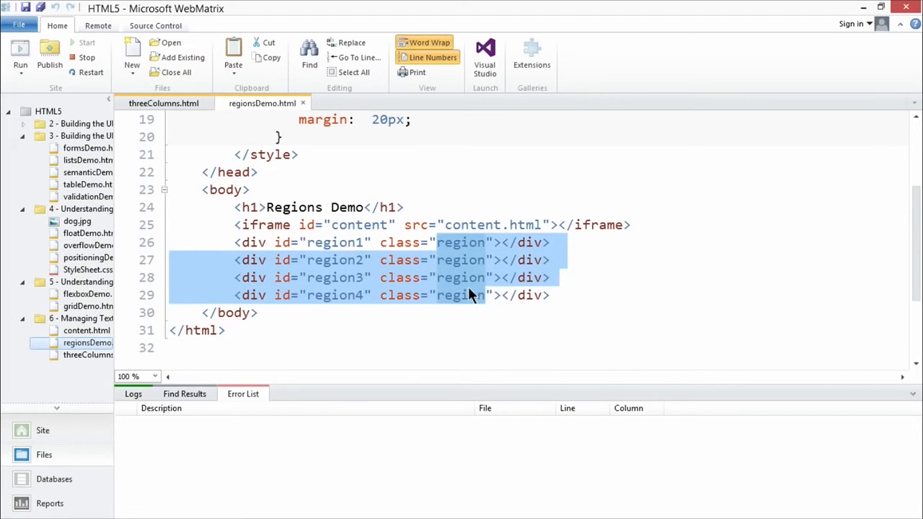
Scroll back through the code and select the word 'region' in the fourth div
scroll(up, 3)
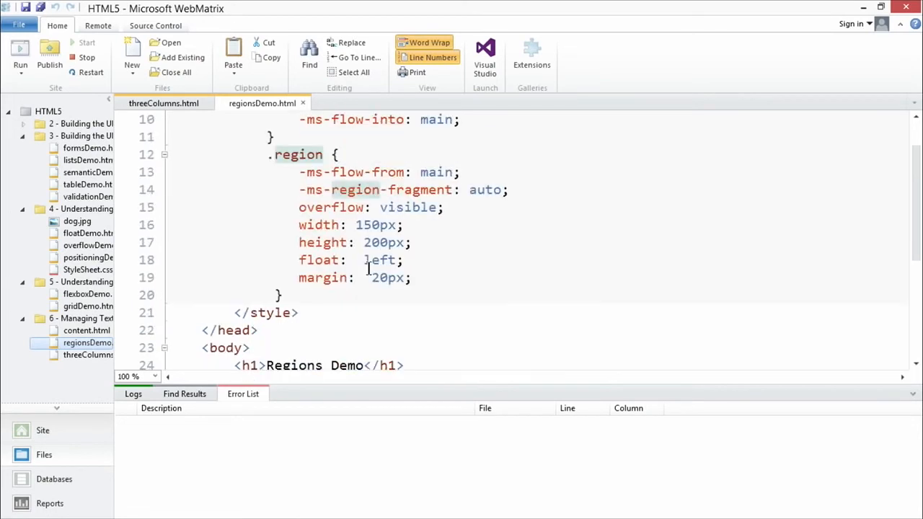
scroll(up, 3)
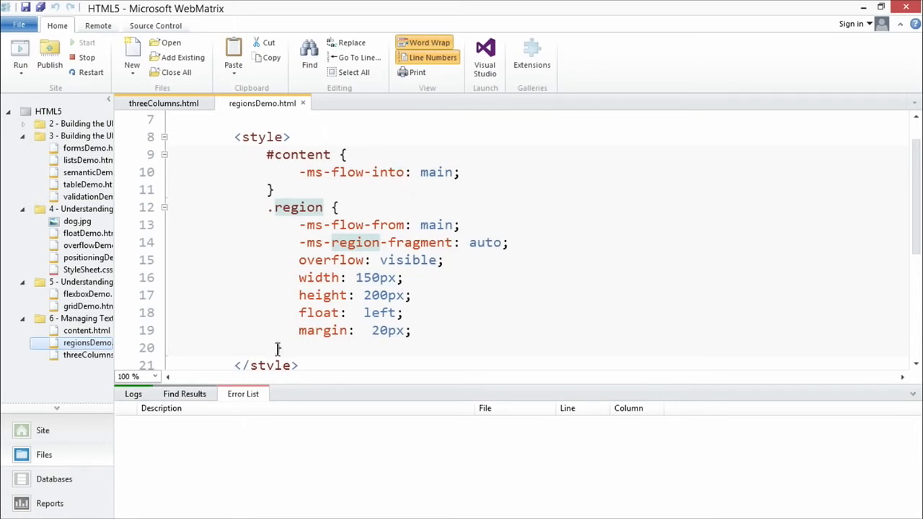
mouse_move(80, 345)
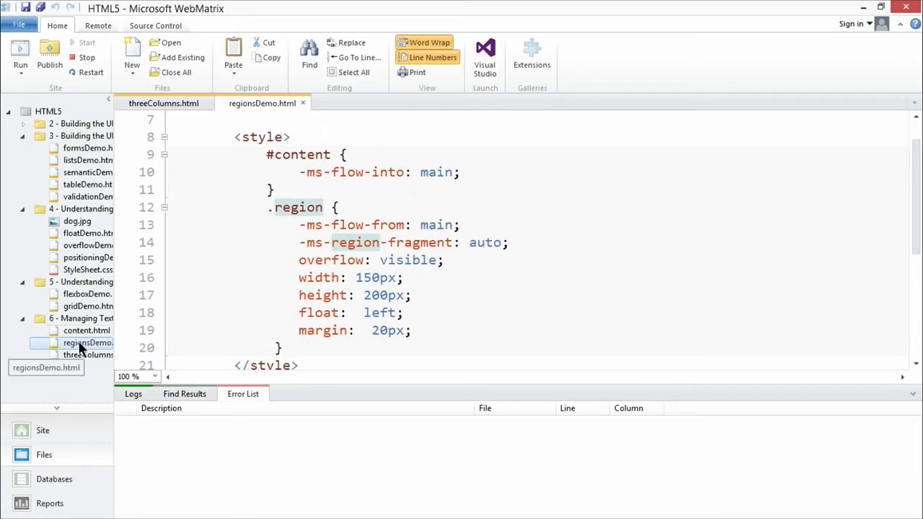
scroll(down, 3)
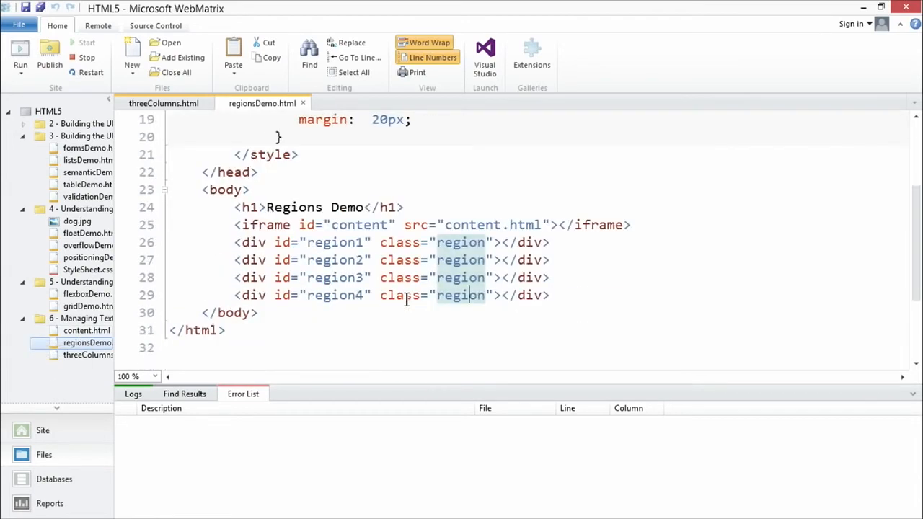
double_click(491, 224)
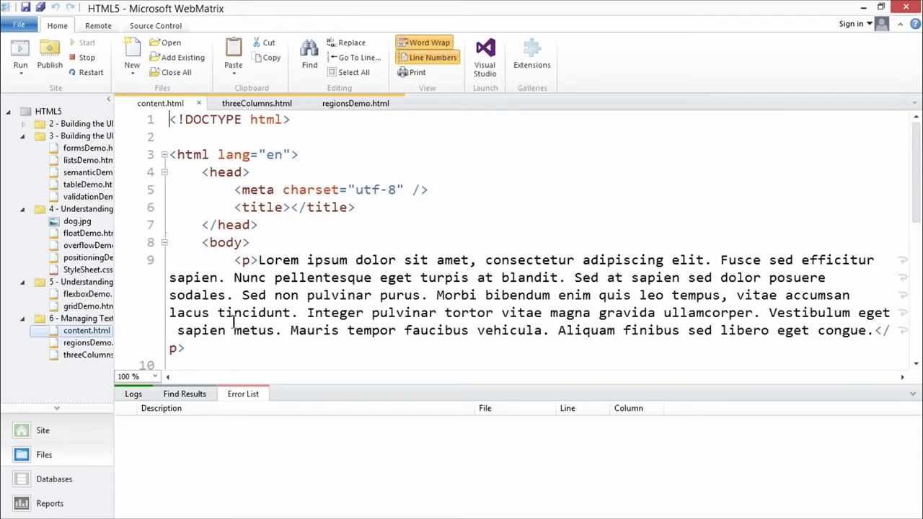
click(259, 224)
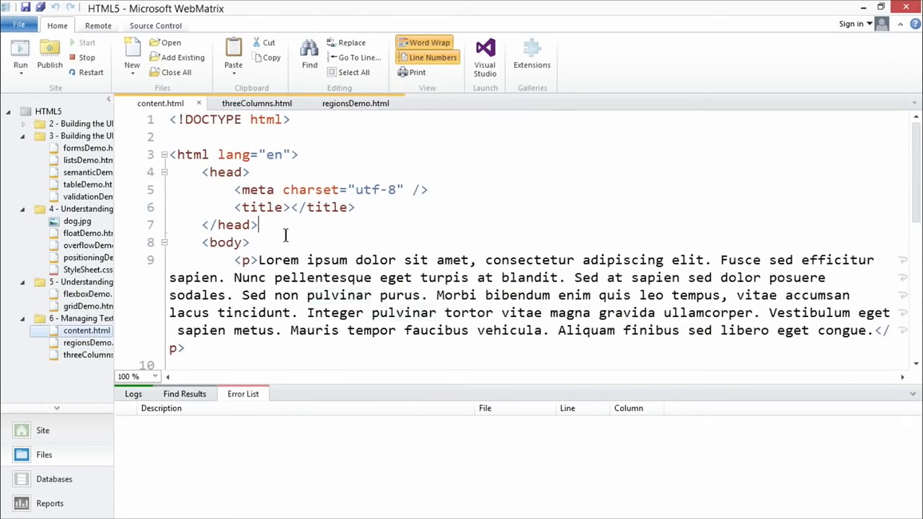
scroll(down, 3)
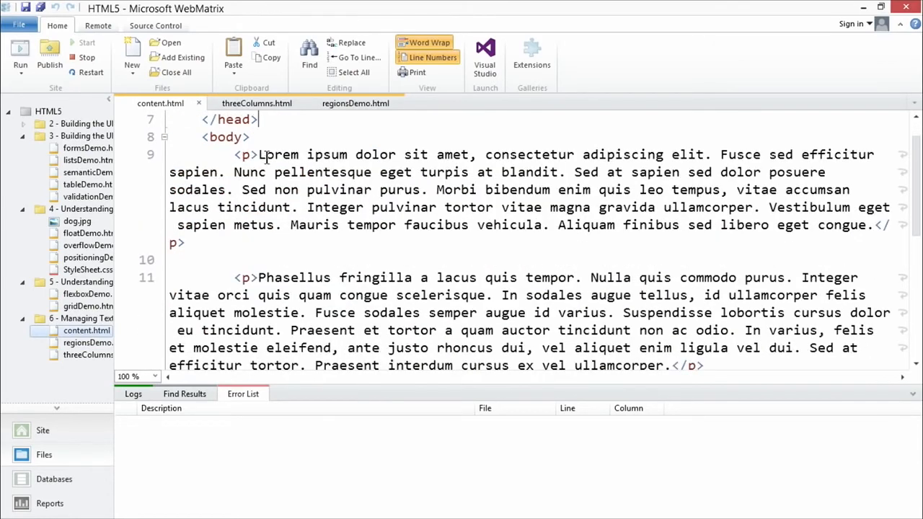
scroll(down, 3)
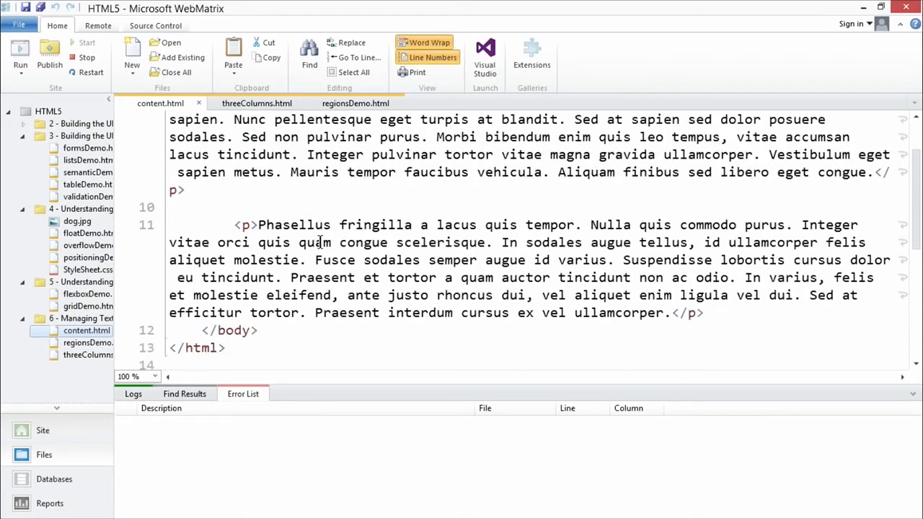
scroll(down, 3)
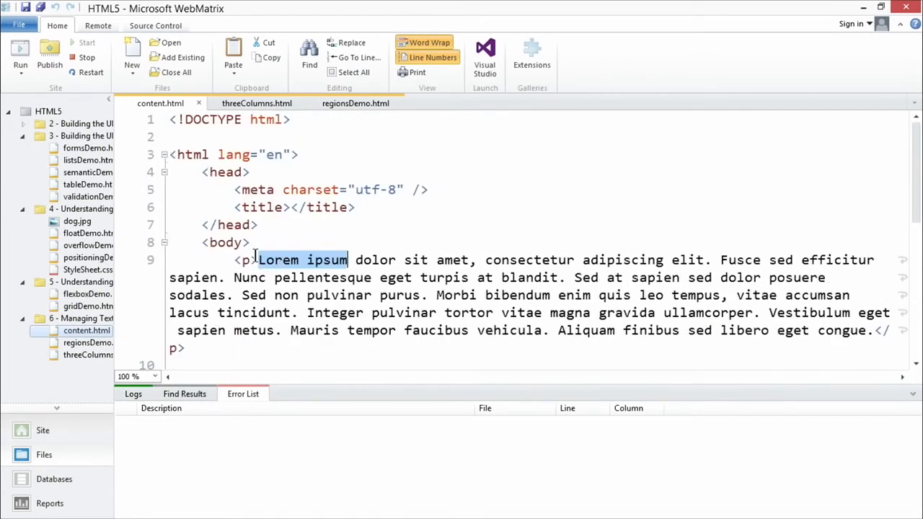
drag(258, 259, 269, 295)
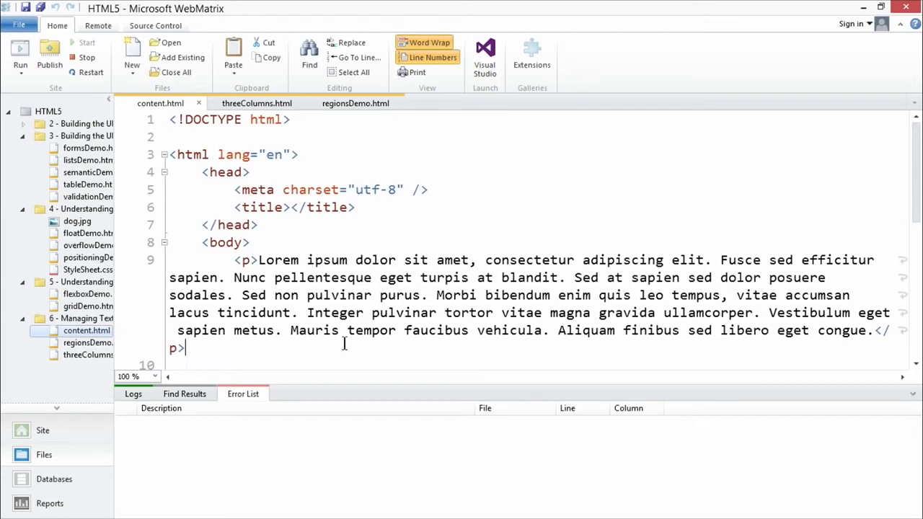
mouse_move(142, 202)
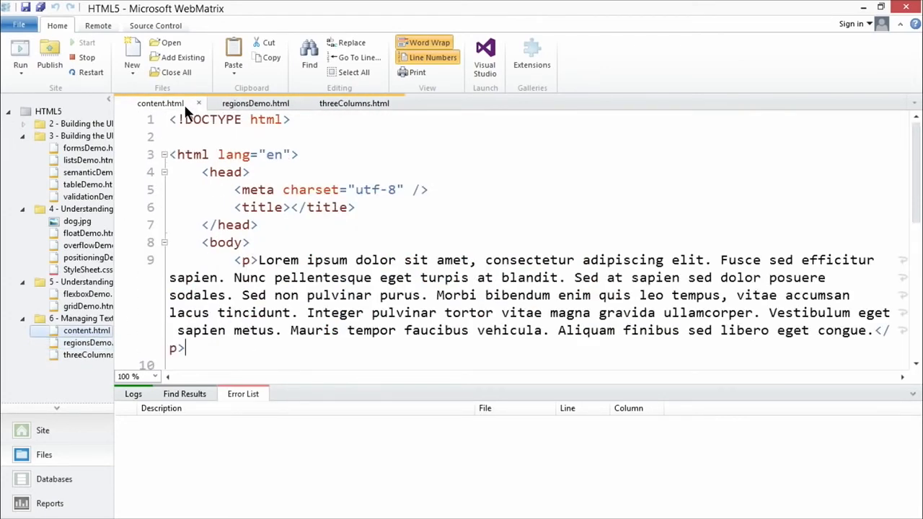
click(255, 103)
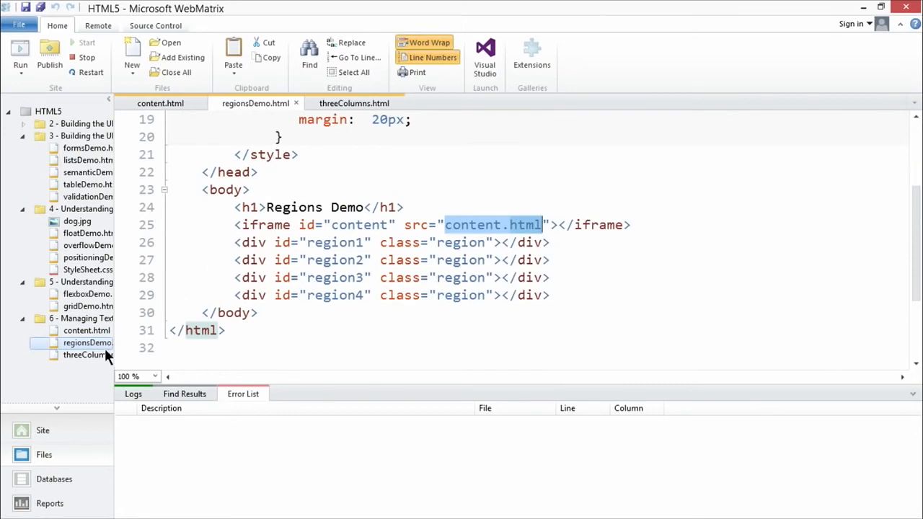
Run regionsDemo.html in Internet Explorer and resize the browser window beside WebMatrix
click(19, 54)
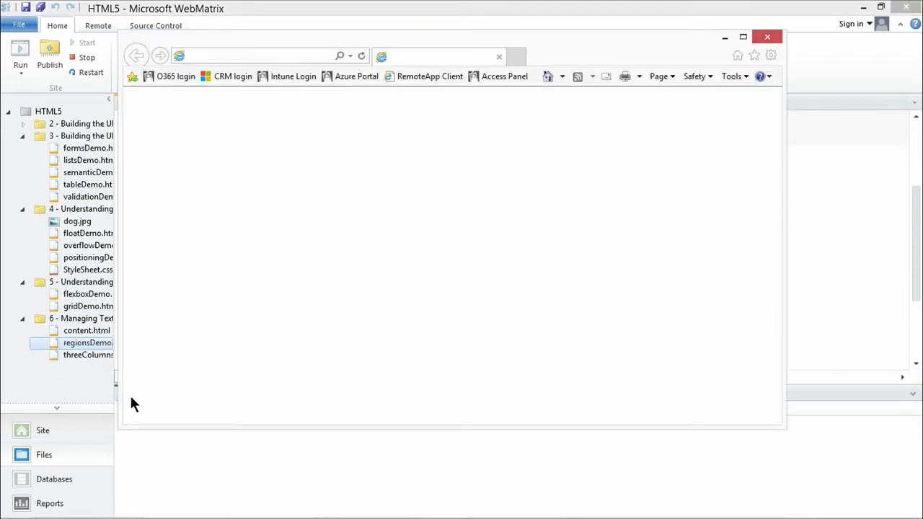
click(19, 54)
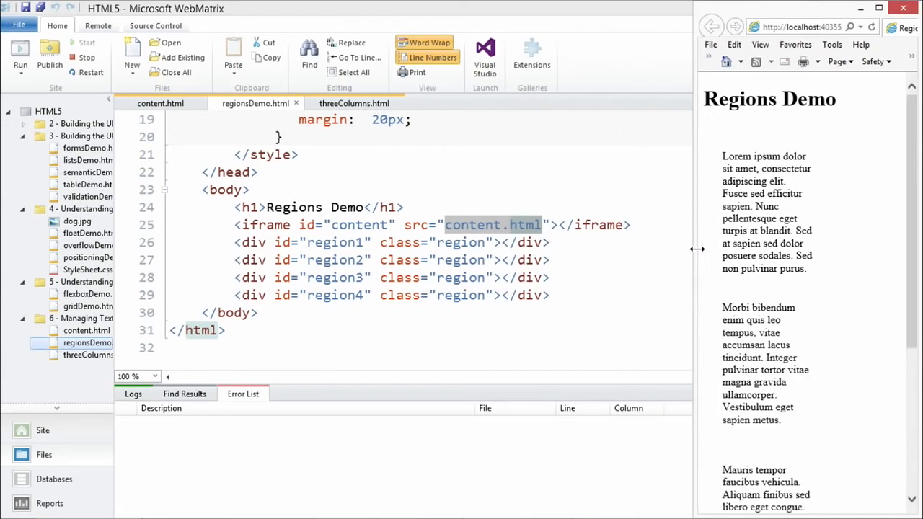
drag(696, 249, 598, 249)
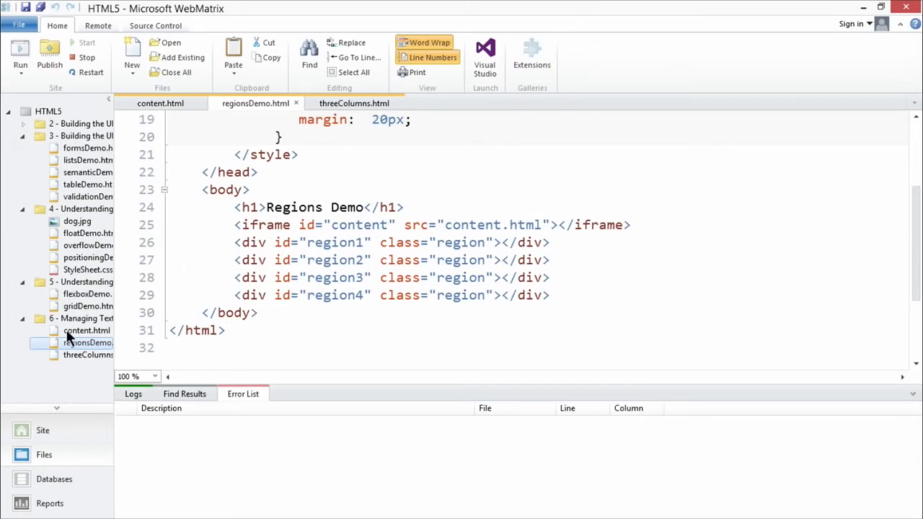
Mark where the fourth region's text ends in content.html, then reopen regionsDemo.html
click(160, 103)
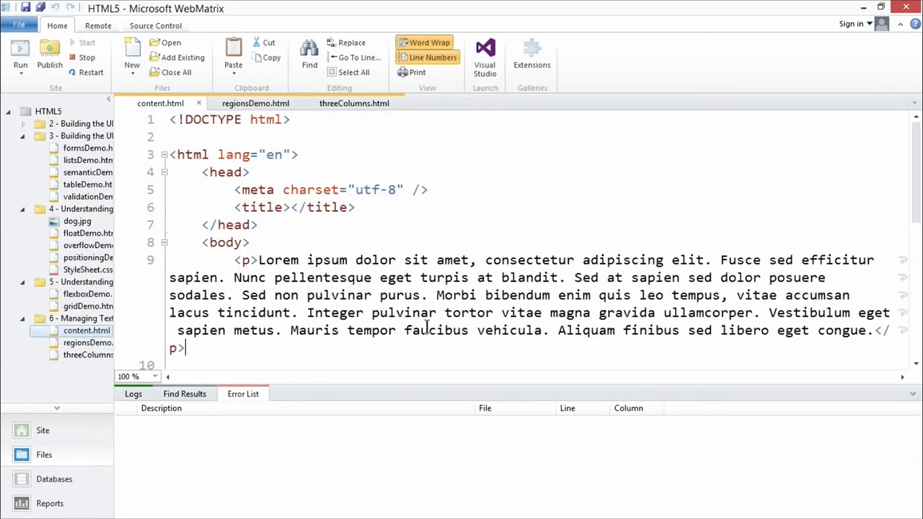
scroll(down, 3)
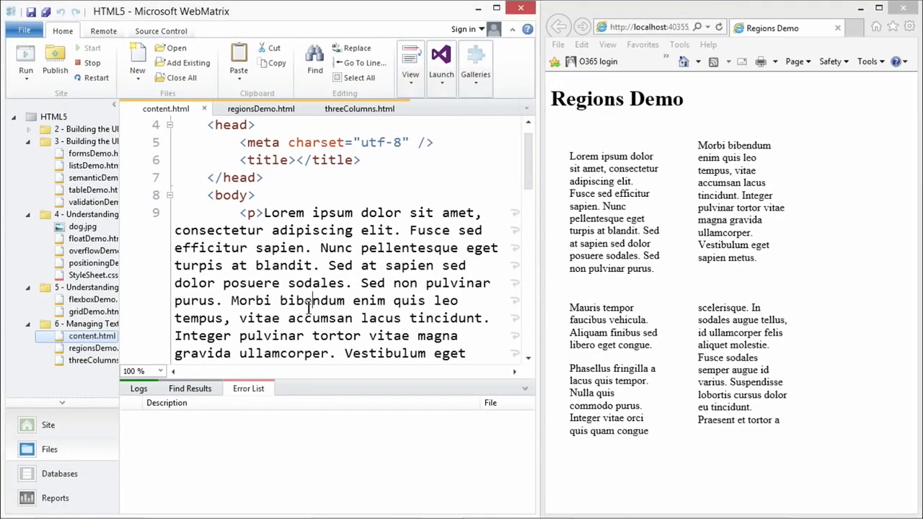
scroll(down, 3)
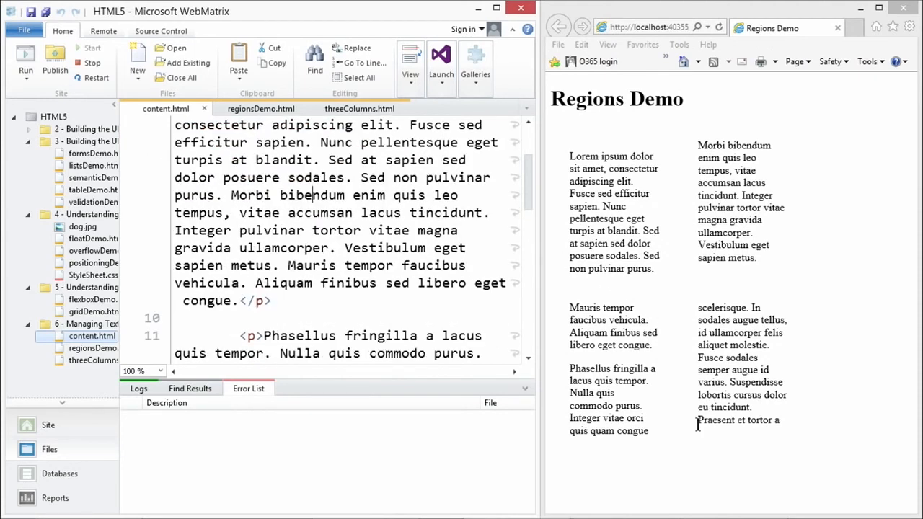
double_click(737, 420)
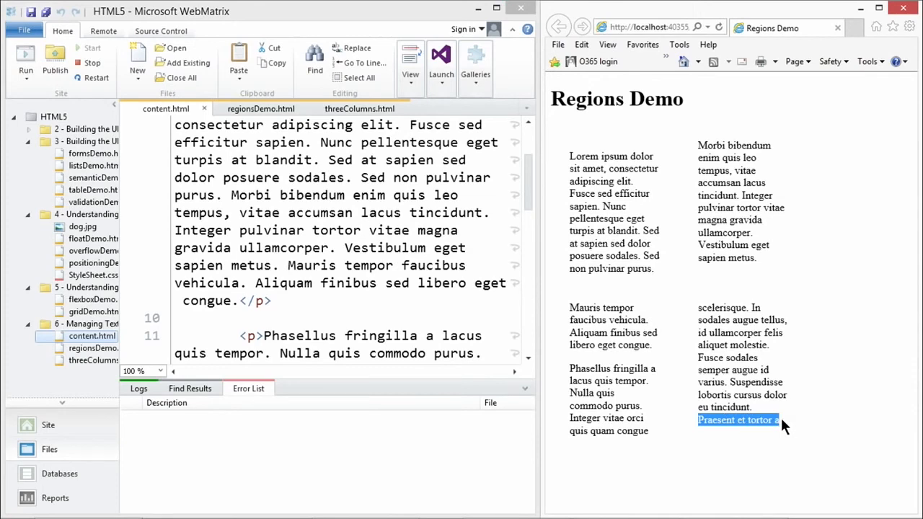
mouse_move(631, 397)
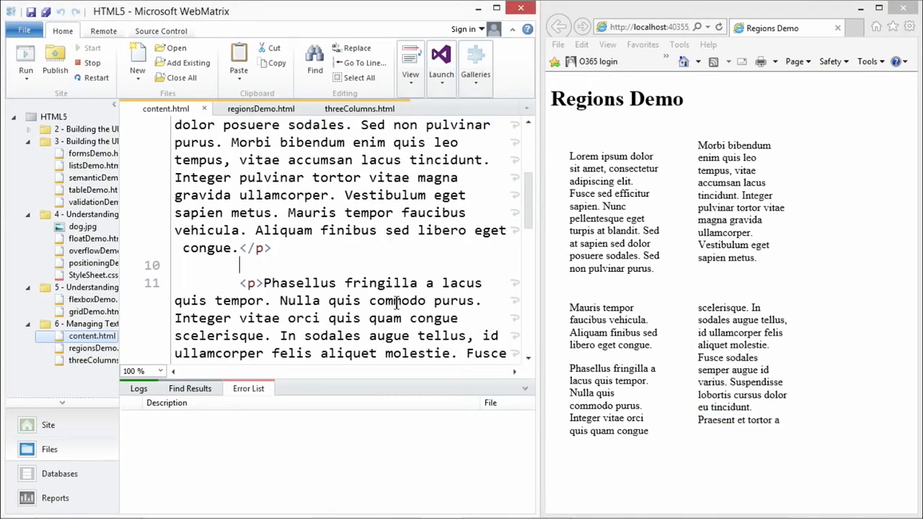
scroll(down, 3)
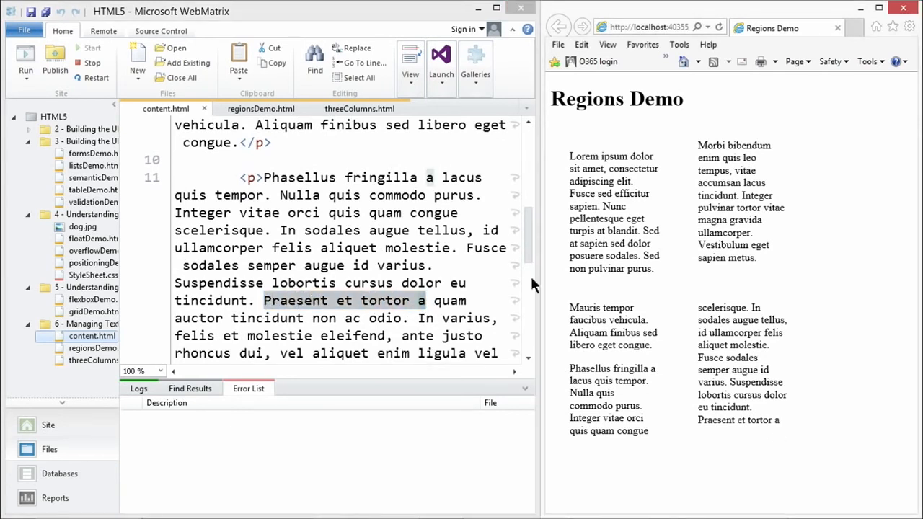
click(261, 108)
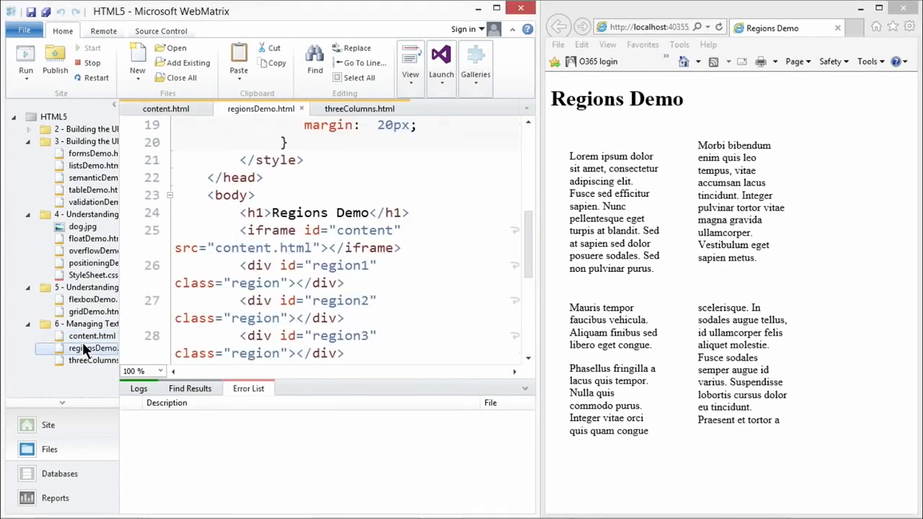
Scroll up to the .region rule and select its overflow: visible declaration
scroll(up, 3)
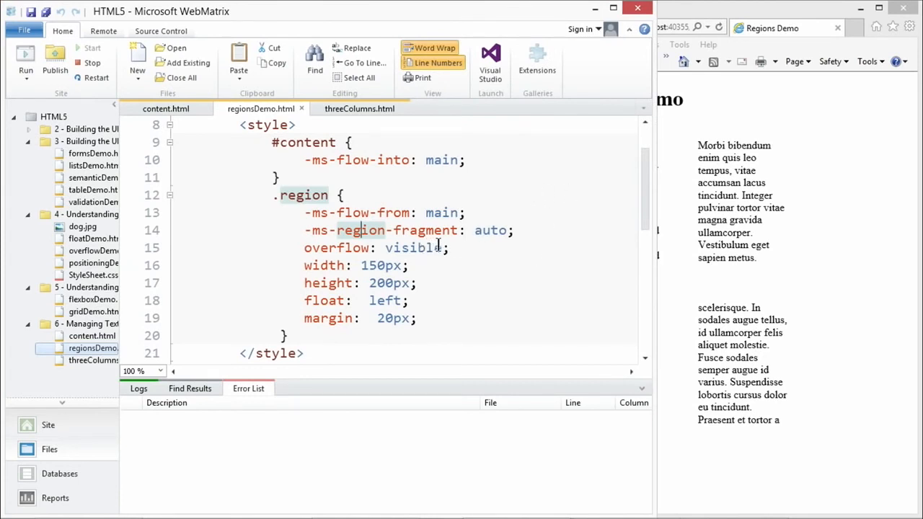
double_click(491, 230)
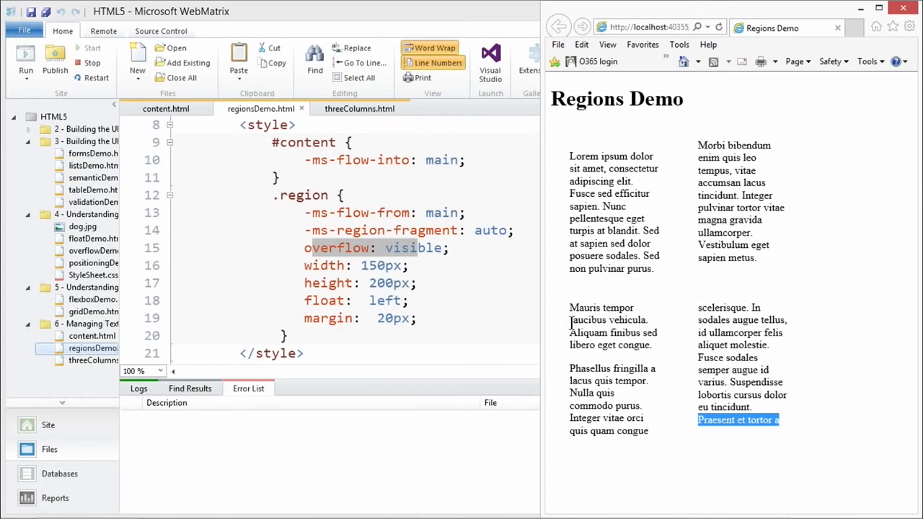
mouse_move(575, 319)
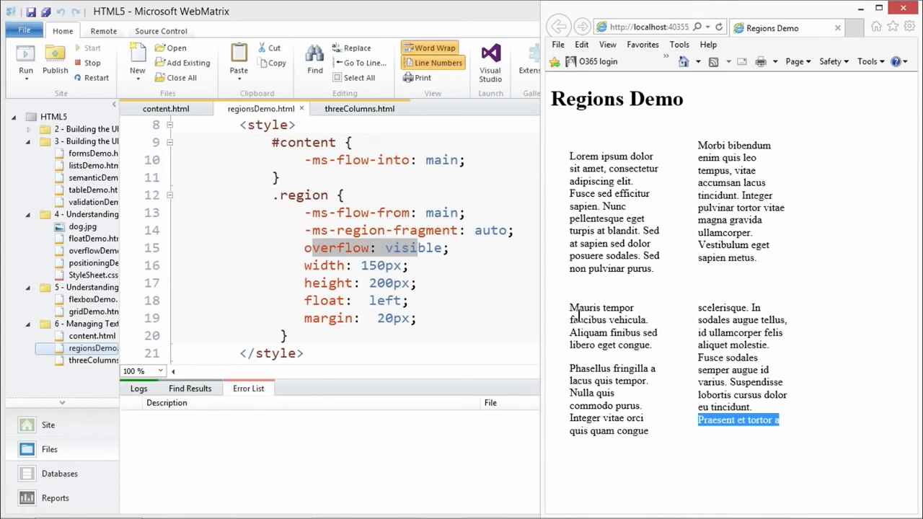
mouse_move(516, 18)
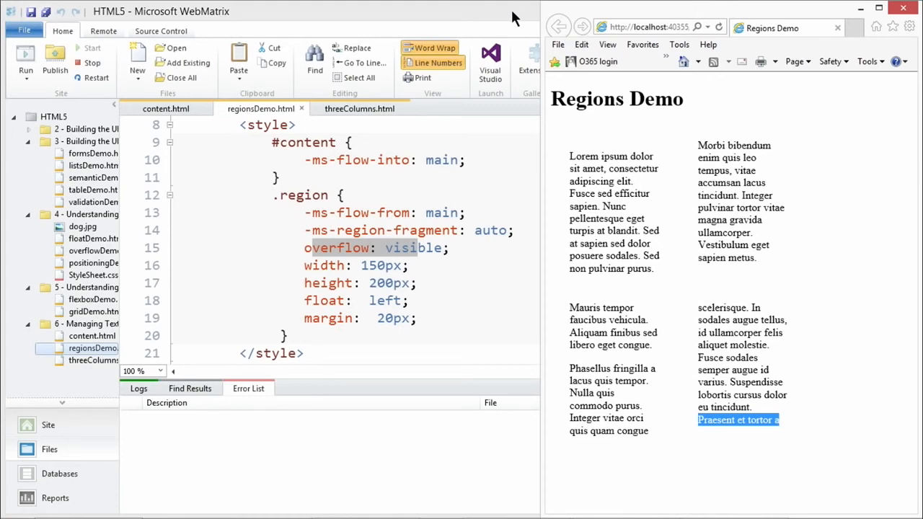
mouse_move(752, 7)
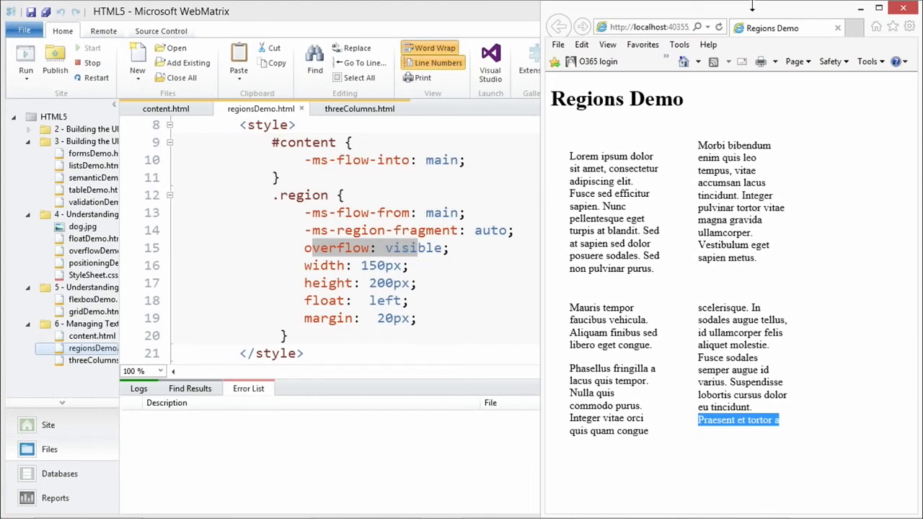
mouse_move(747, 16)
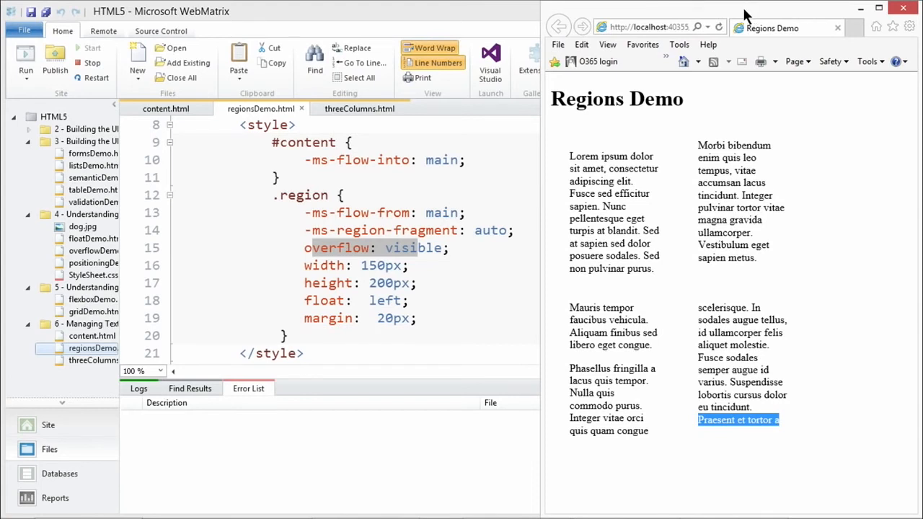
mouse_move(505, 21)
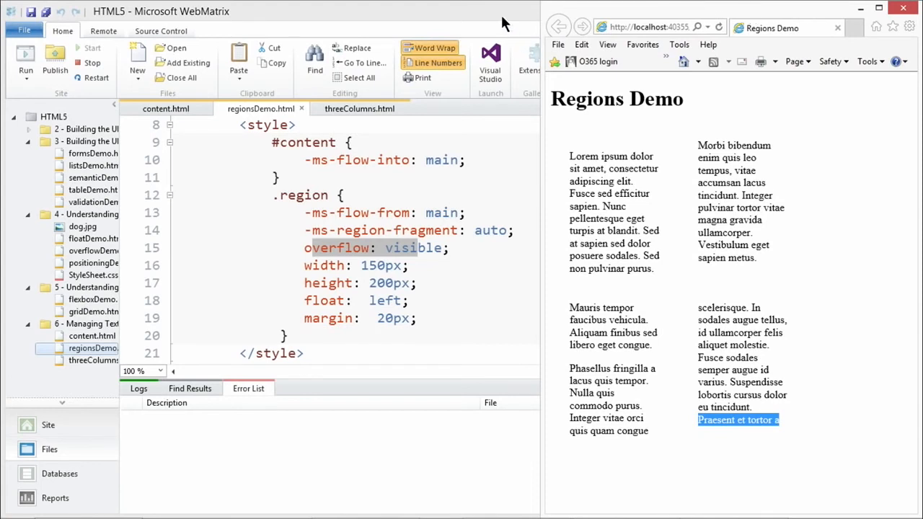
mouse_move(621, 14)
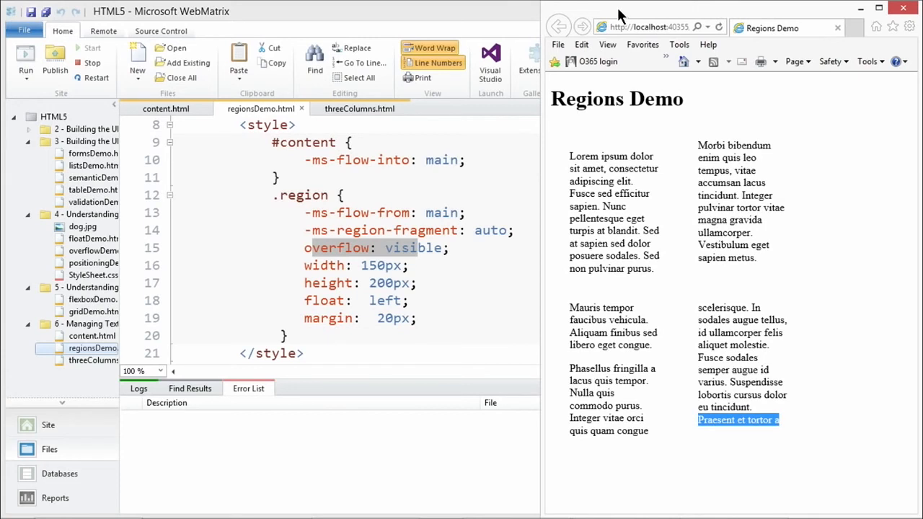
mouse_move(487, 18)
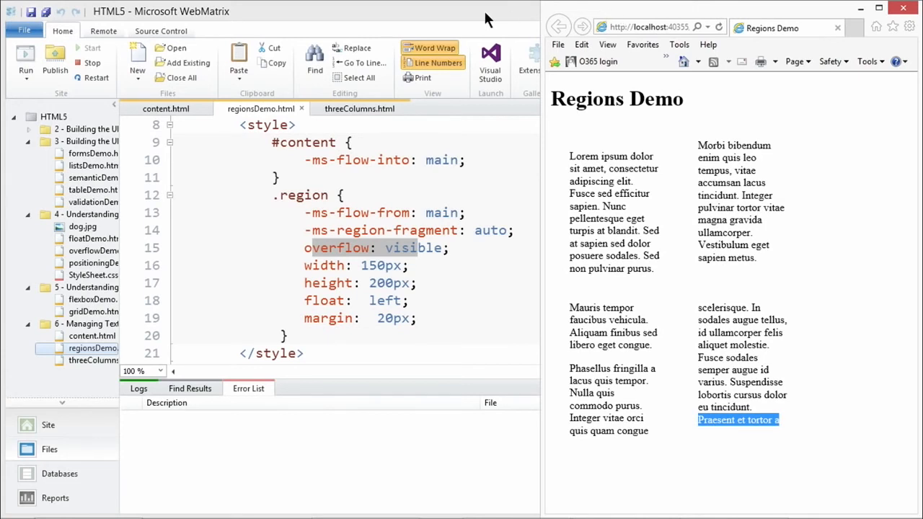